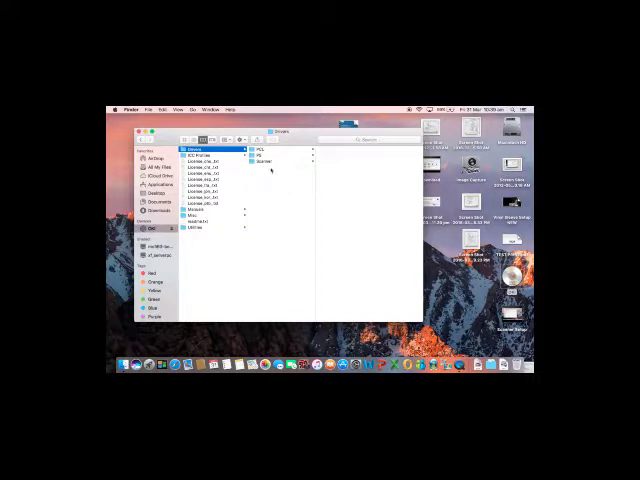
Launch Safari from the Dock to reach the OKI website.
click(264, 156)
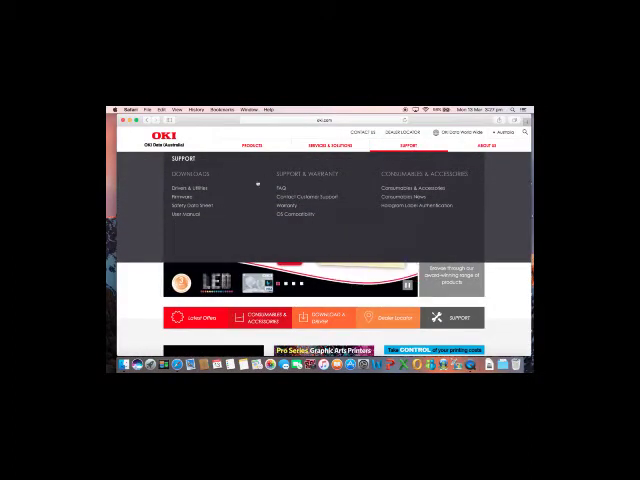
Go to Drivers & Utilities, pick the printer category and reach the PS Driver download.
click(180, 188)
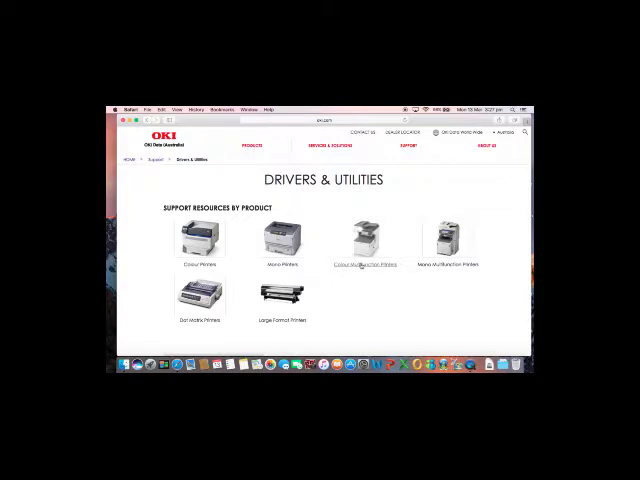
click(360, 238)
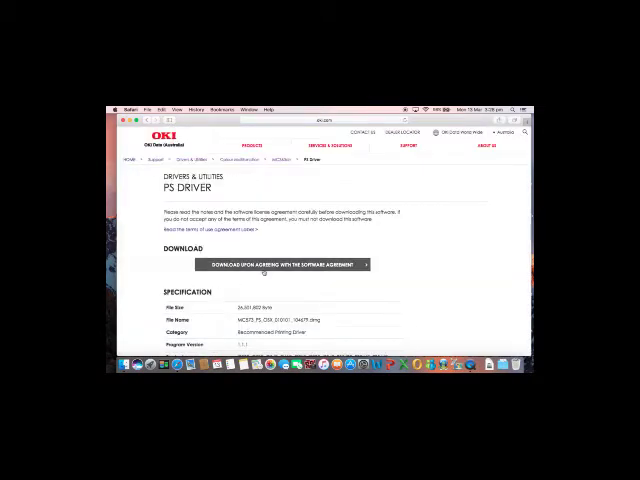
scroll(down, 3)
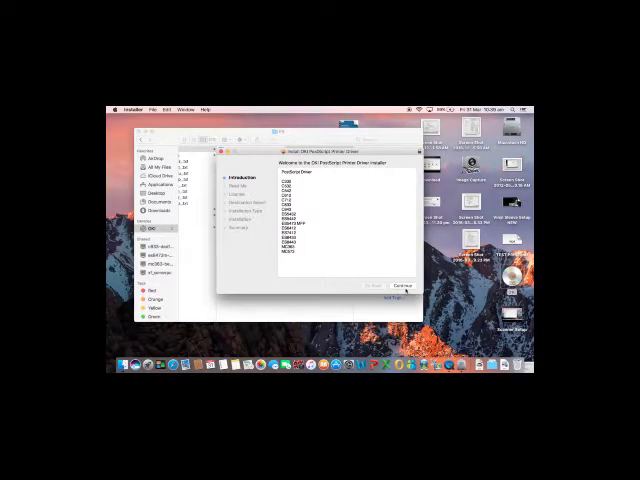
Run the OKI PS driver installer through to completion, authorising with the admin password, and close it.
click(398, 288)
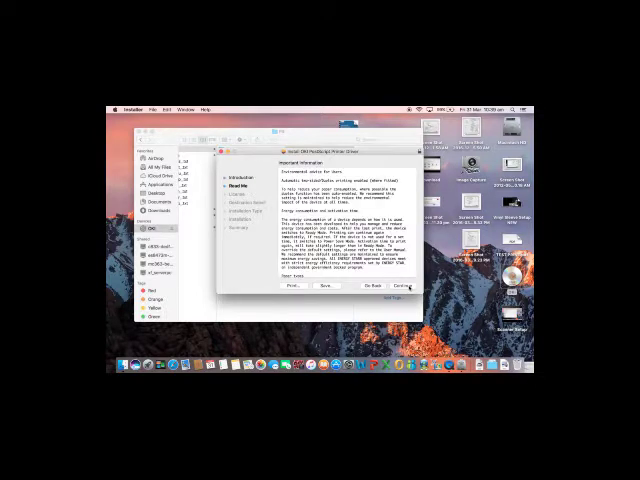
click(390, 288)
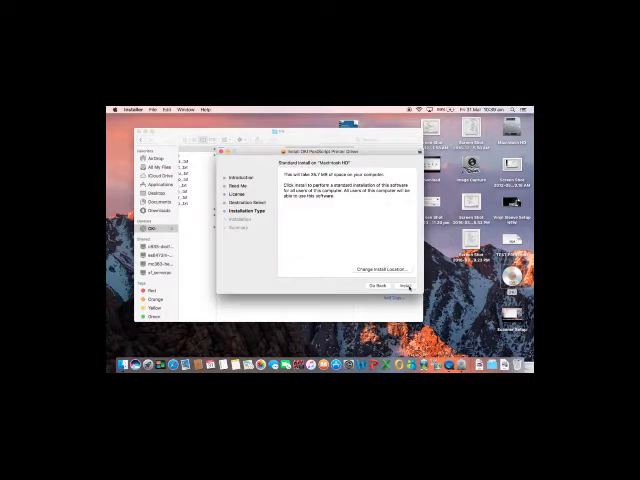
click(408, 288)
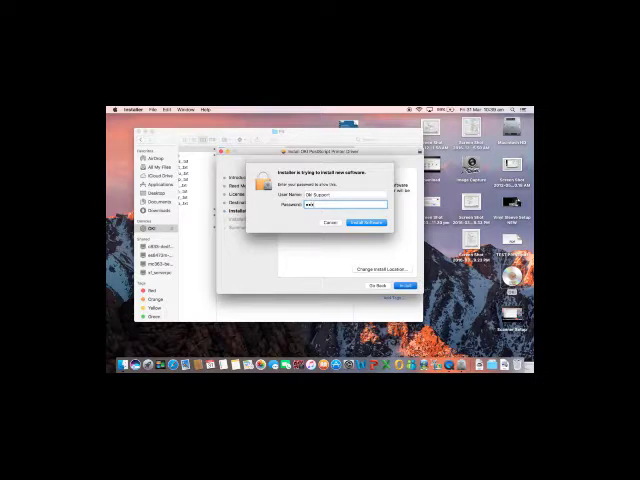
text(password)
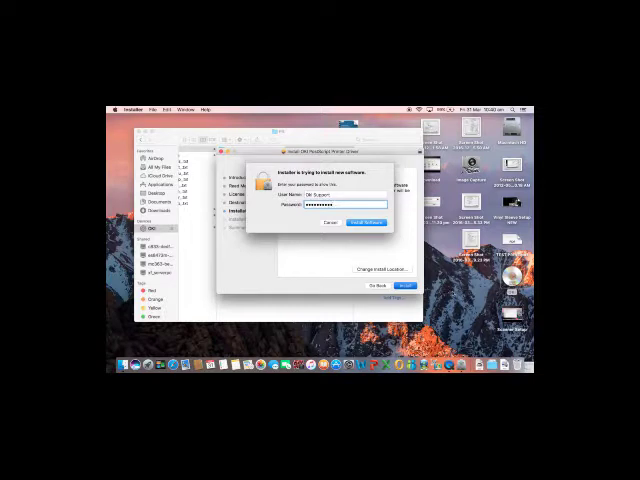
click(364, 220)
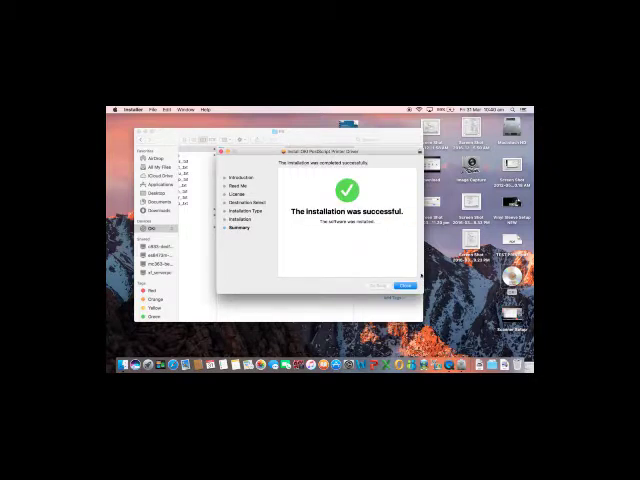
click(402, 286)
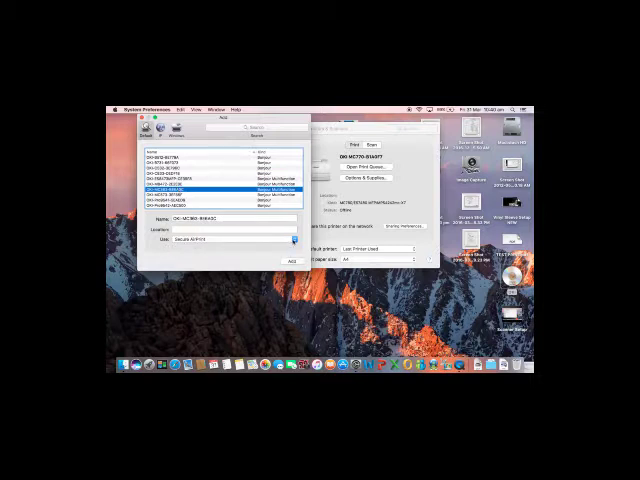
Select the installed OKI driver from the Use menu and add the printer.
click(224, 240)
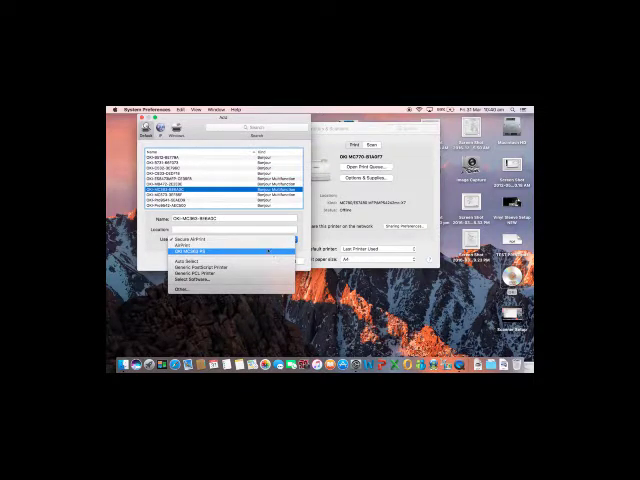
click(292, 260)
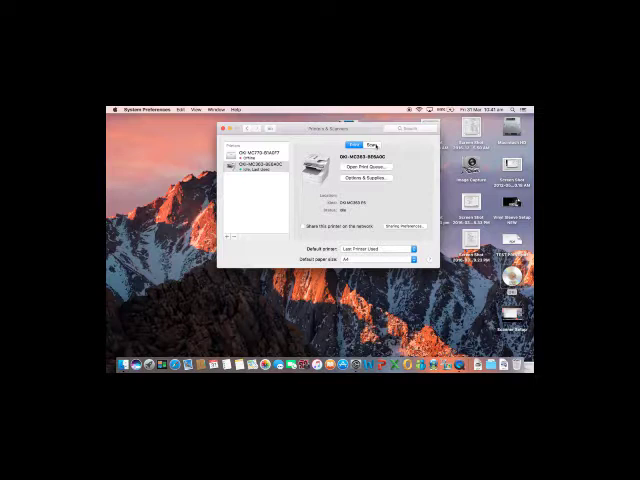
click(372, 144)
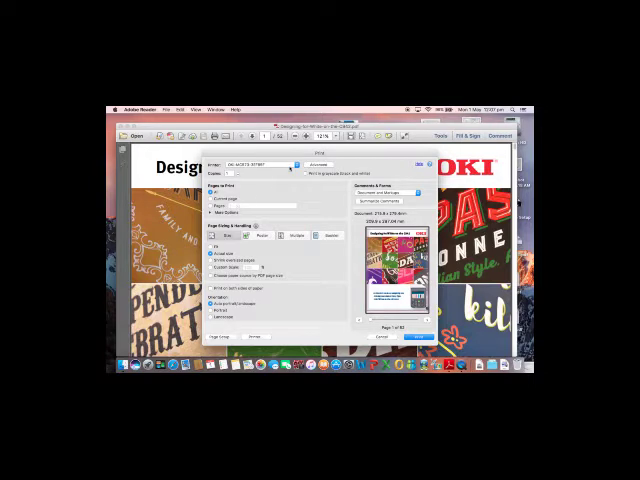
Choose the OKI printer from the Printer dropdown in Acrobat's Print dialog.
click(260, 162)
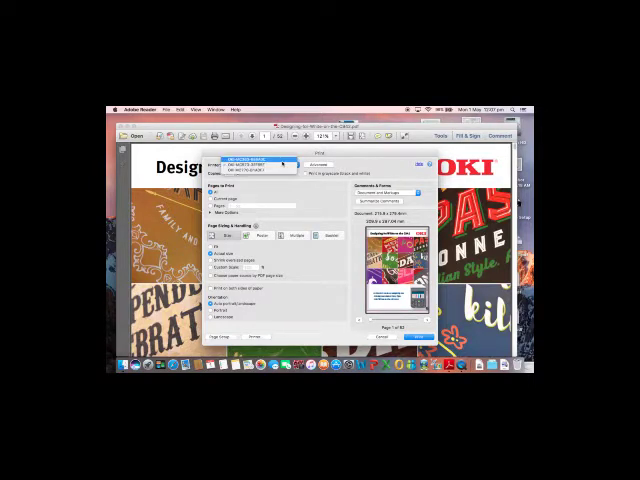
click(256, 164)
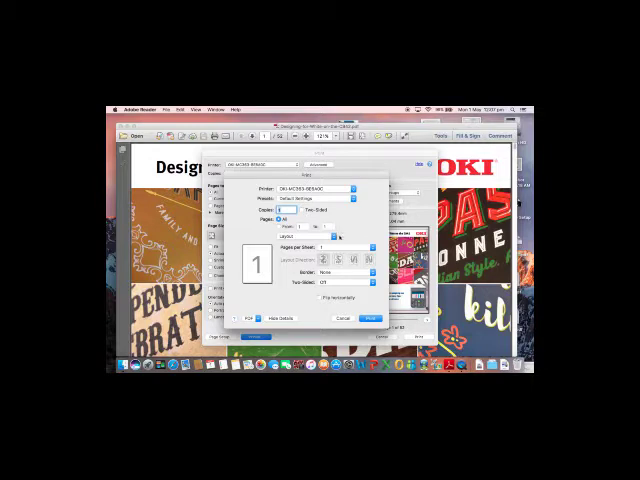
In Printer Features, set Media Type and Media Weight, then show the paper size choices.
click(308, 236)
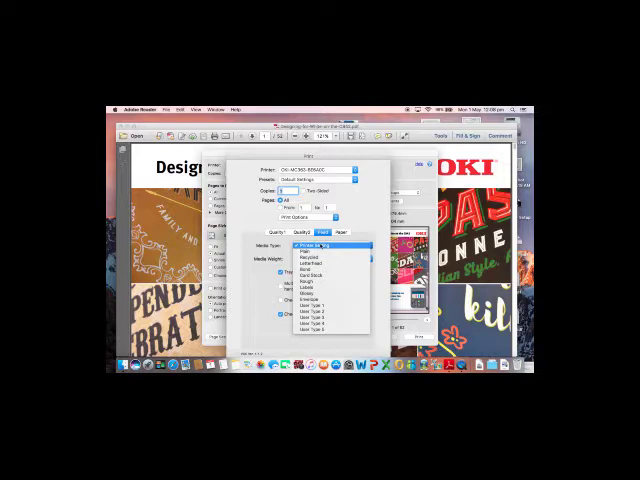
click(328, 260)
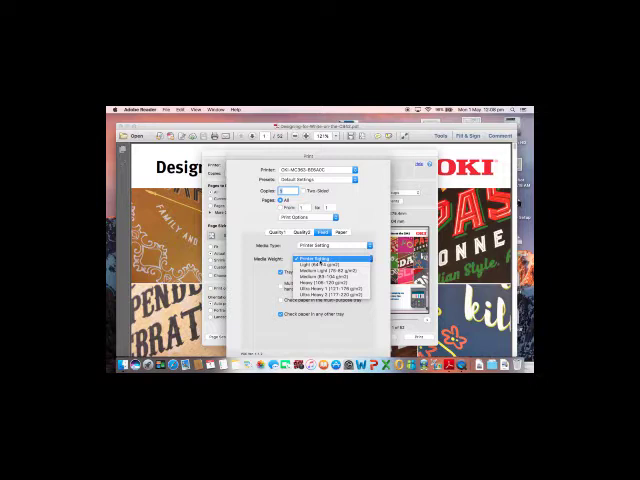
click(330, 258)
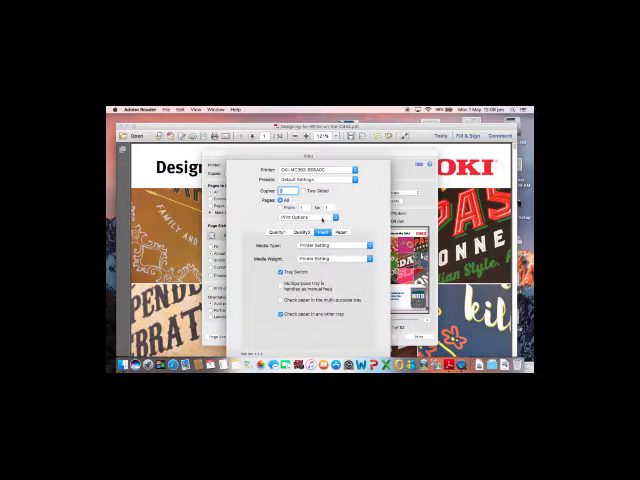
click(304, 216)
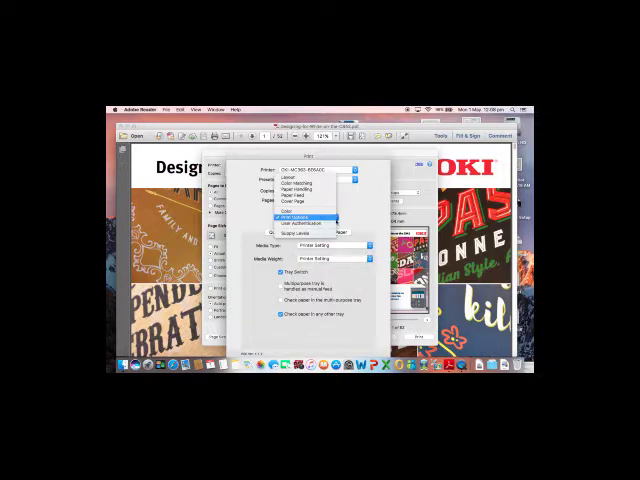